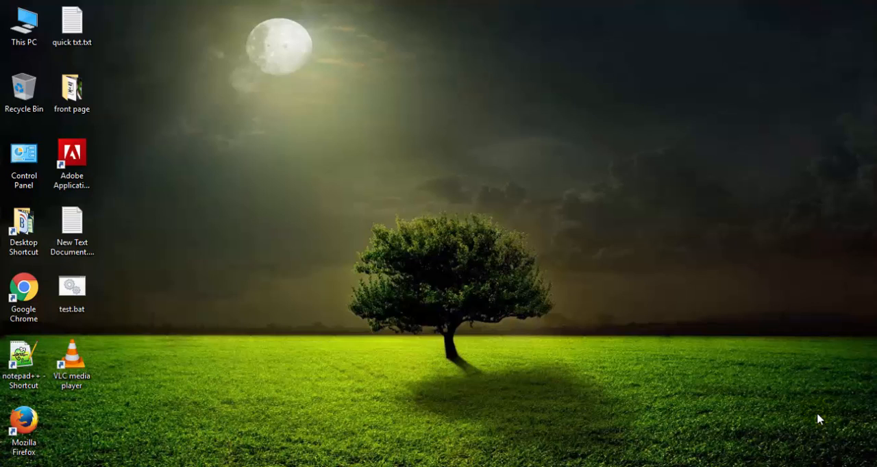
mouse_move(560, 422)
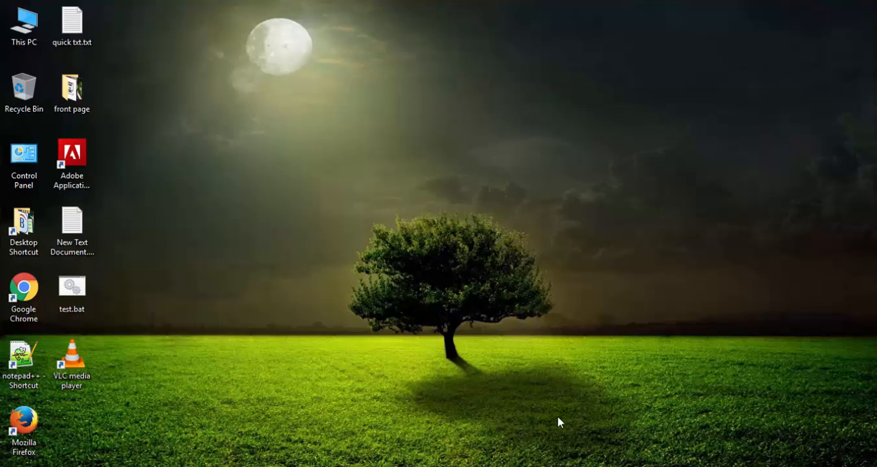
Step: Launch VLC and open the Convert / Save dialog to add a source file
left_click(71, 360)
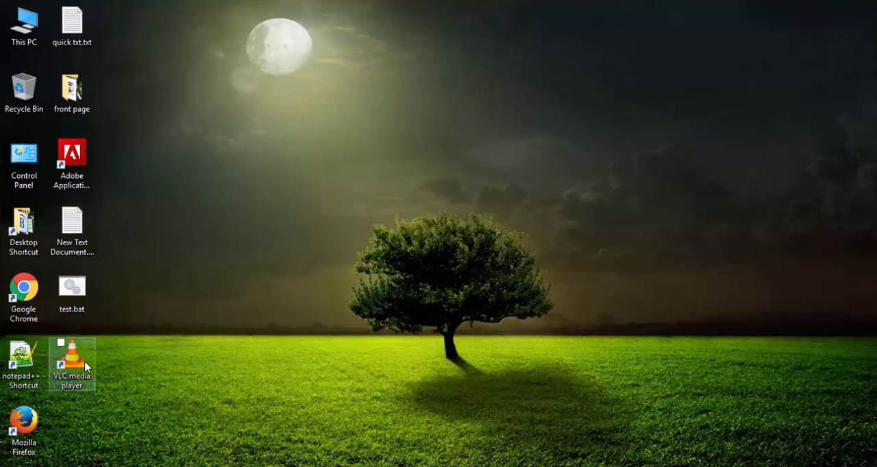
double_click(71, 361)
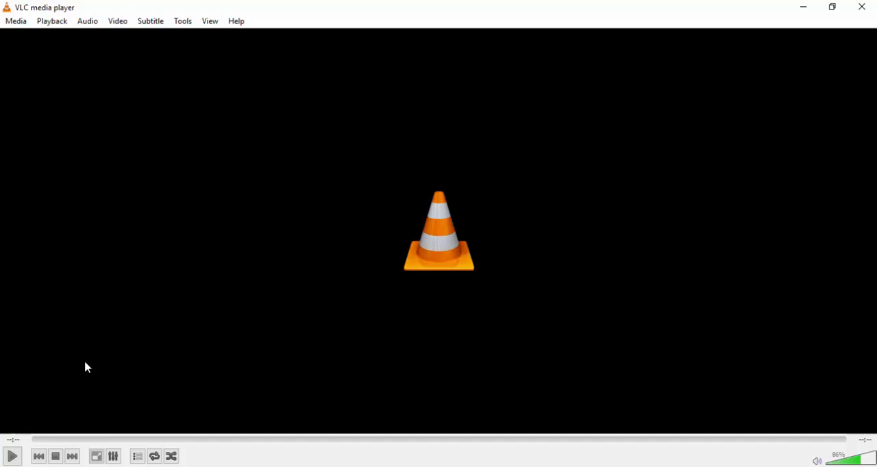
mouse_move(158, 144)
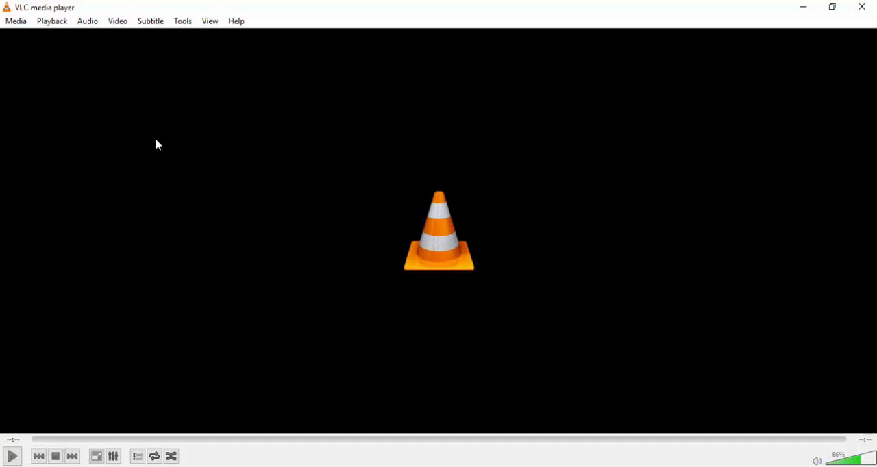
left_click(15, 20)
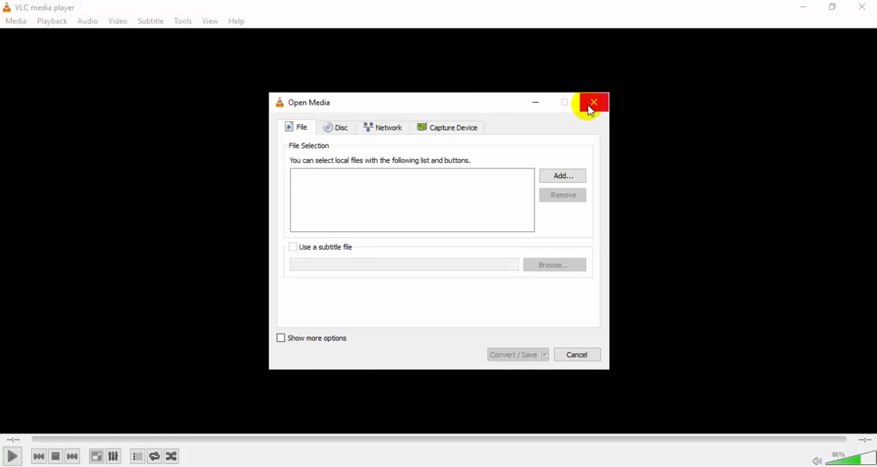
left_click(15, 20)
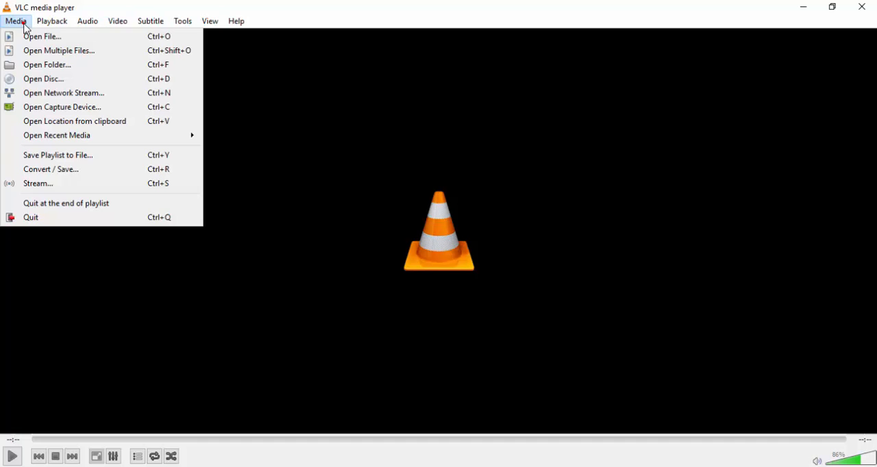
mouse_move(51, 170)
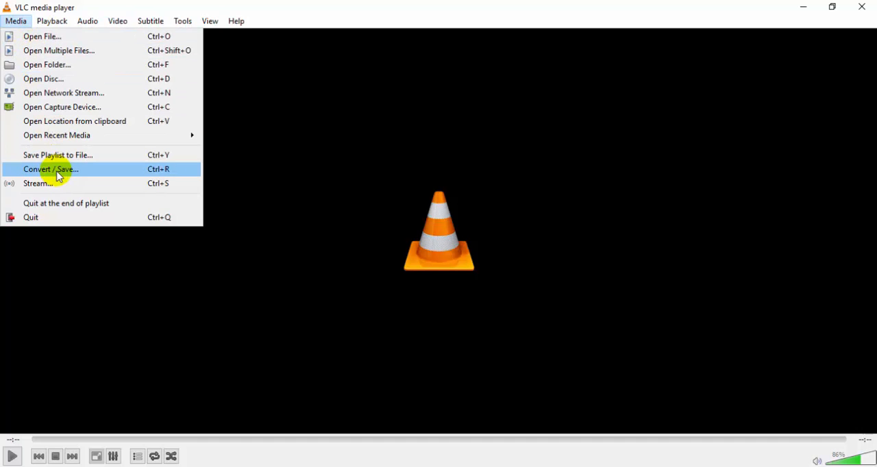
left_click(50, 170)
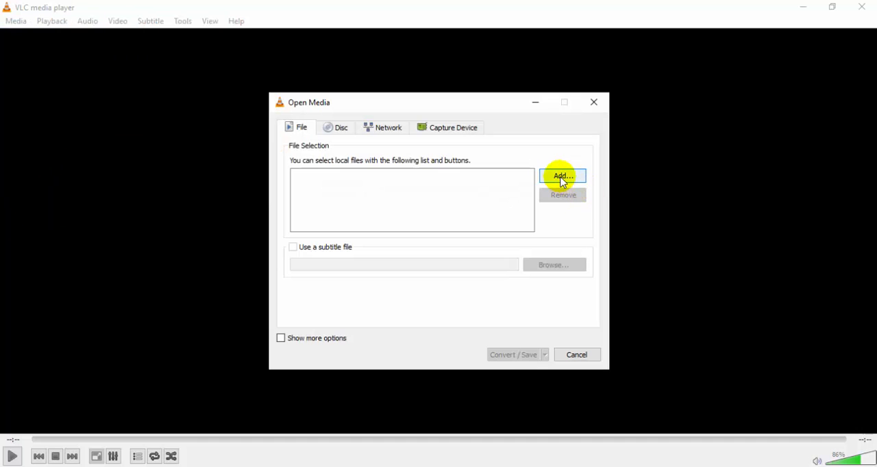
mouse_move(562, 177)
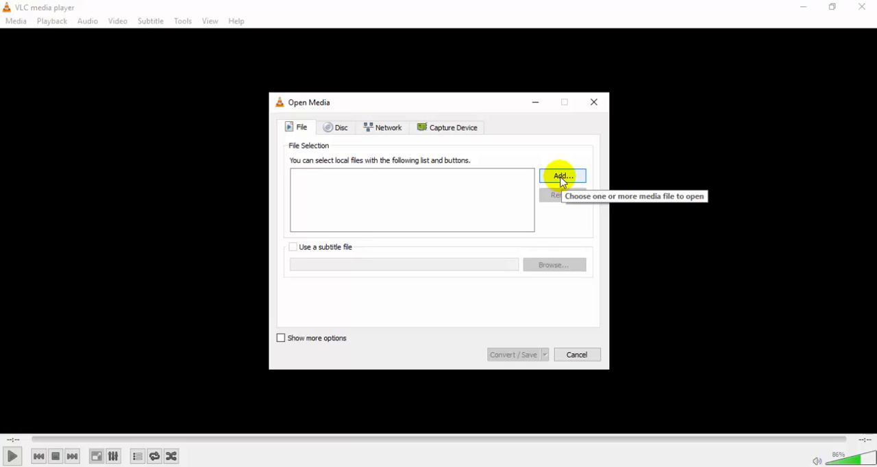
left_click(562, 176)
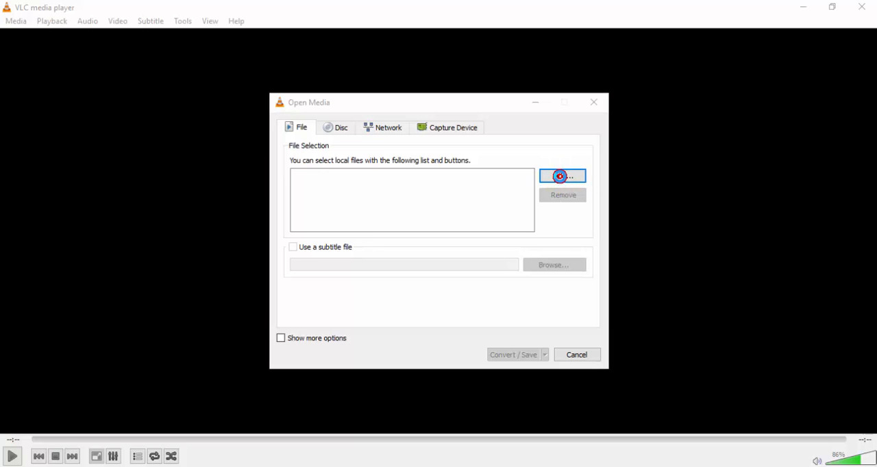
Step: Pick the 'All Black Full Song' mp4 from E:\Extras as the file to convert
left_click(563, 176)
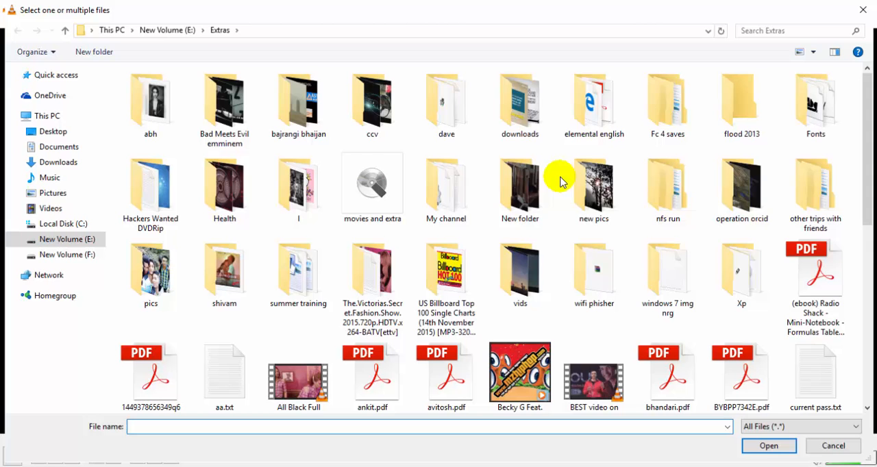
mouse_move(866, 119)
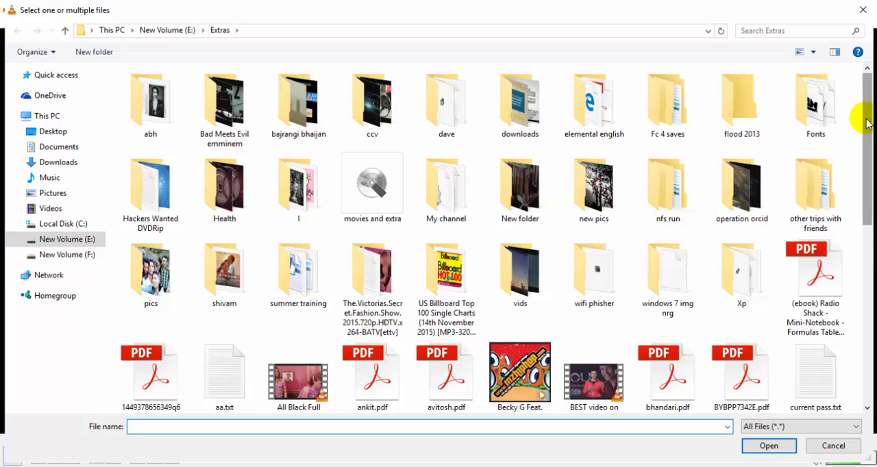
scroll("down", 3)
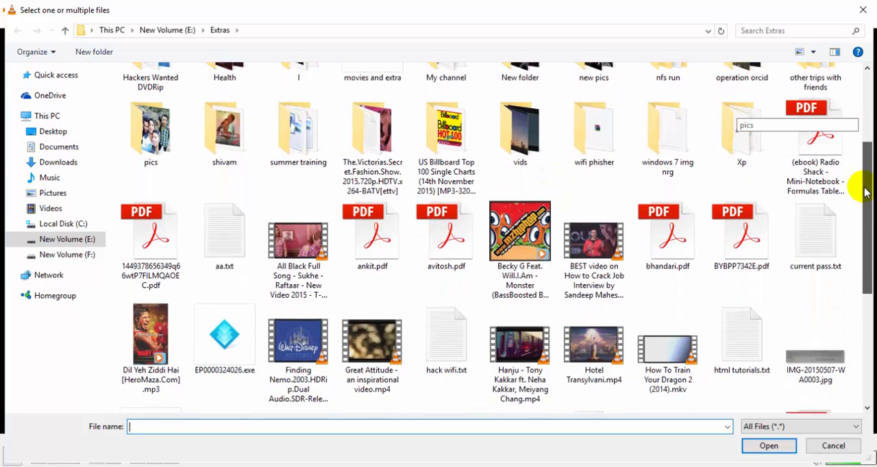
scroll("down", 3)
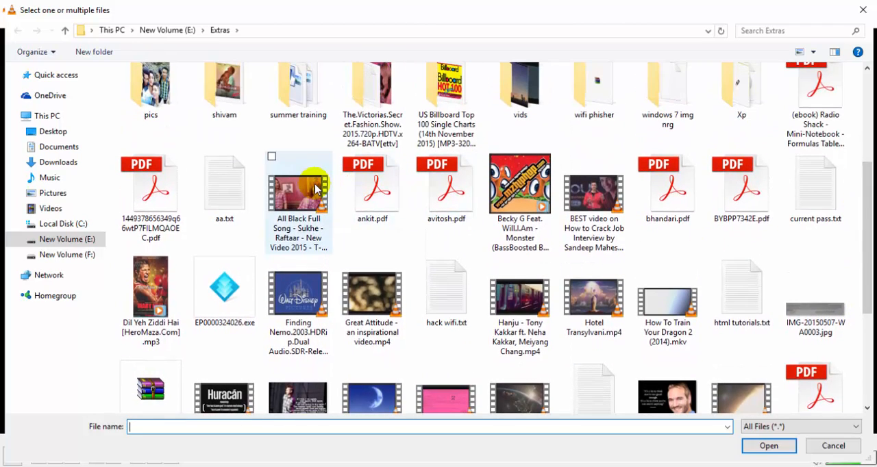
left_click(298, 192)
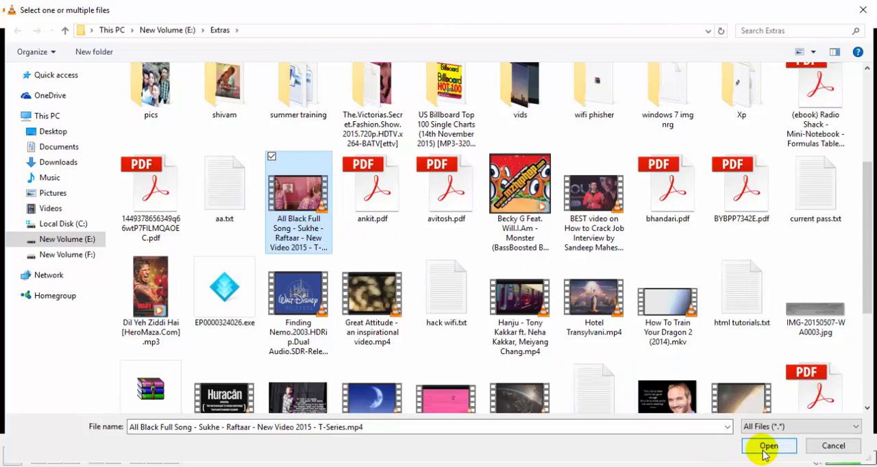
left_click(768, 446)
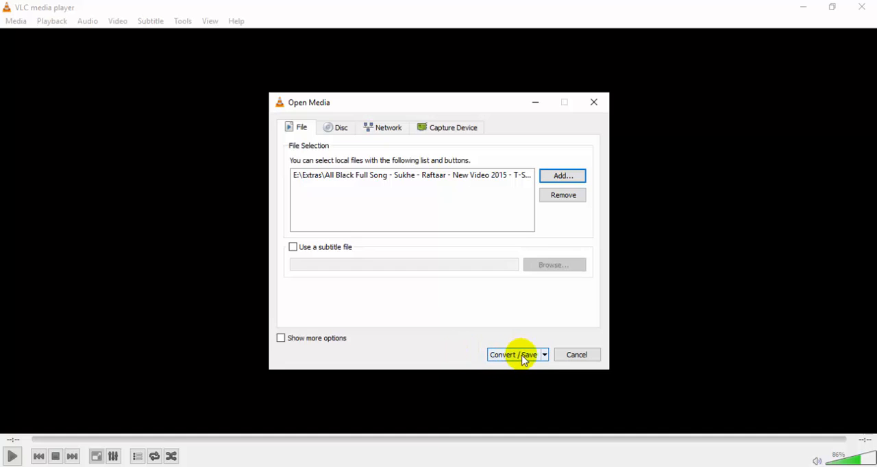
Step: Choose the Audio - MP3 conversion profile for the song video
left_click(513, 354)
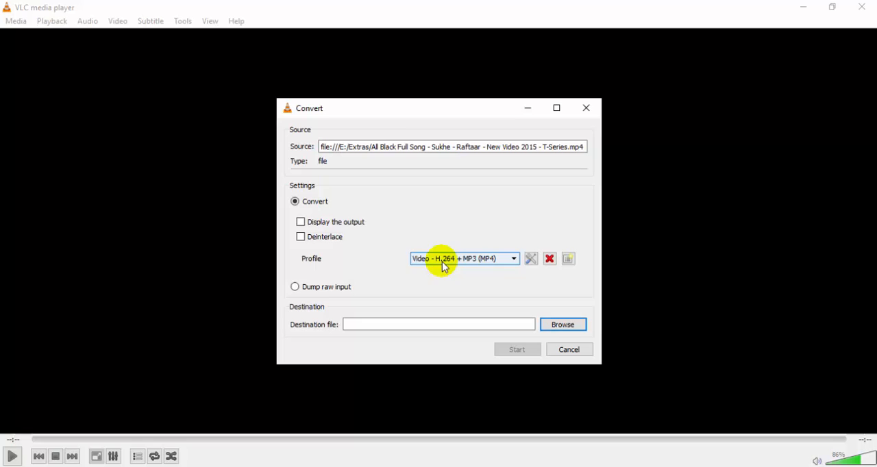
mouse_move(471, 262)
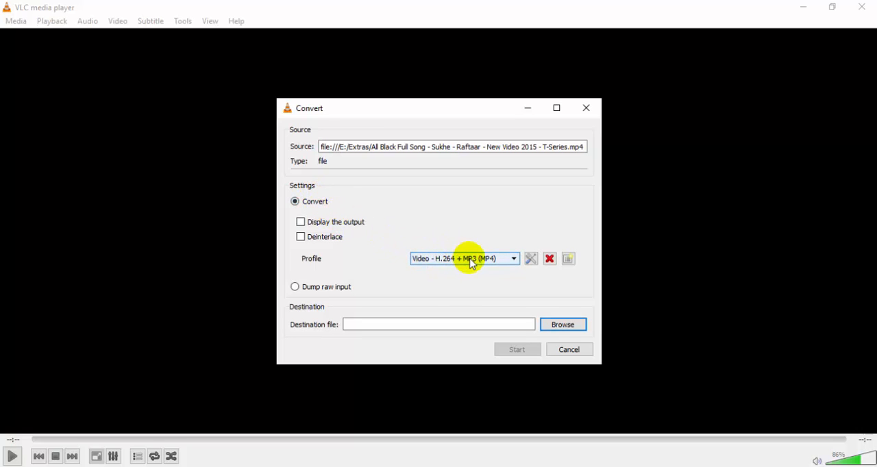
mouse_move(490, 263)
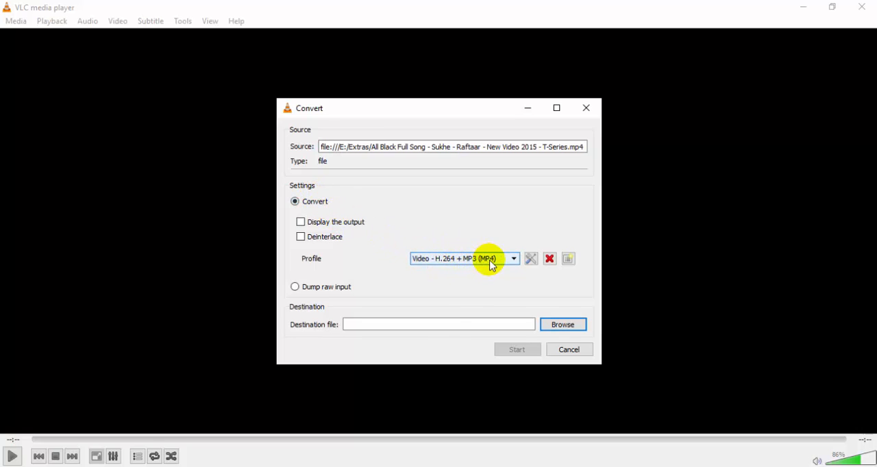
left_click(513, 258)
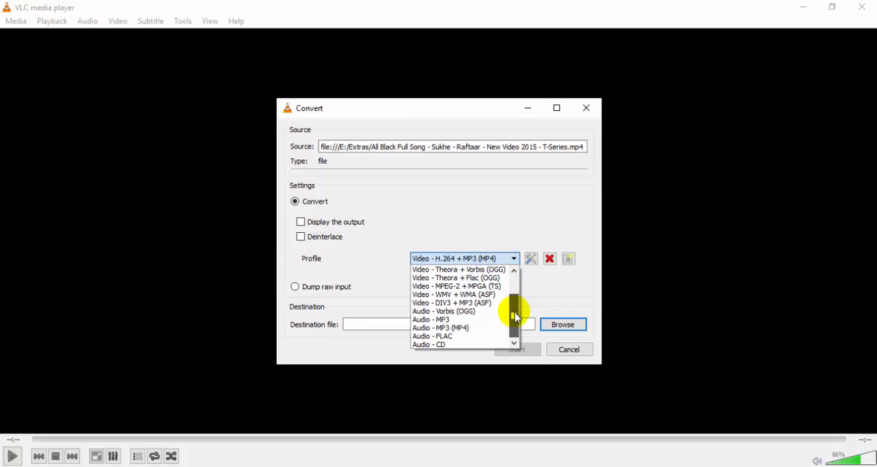
mouse_move(431, 320)
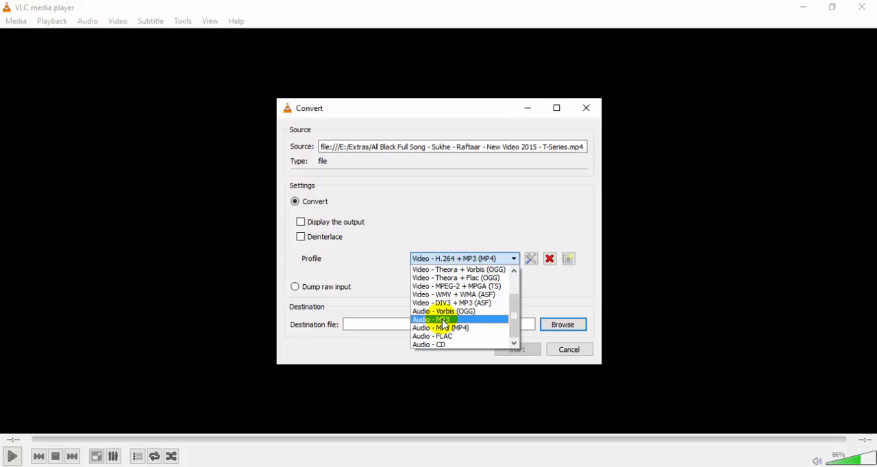
left_click(431, 320)
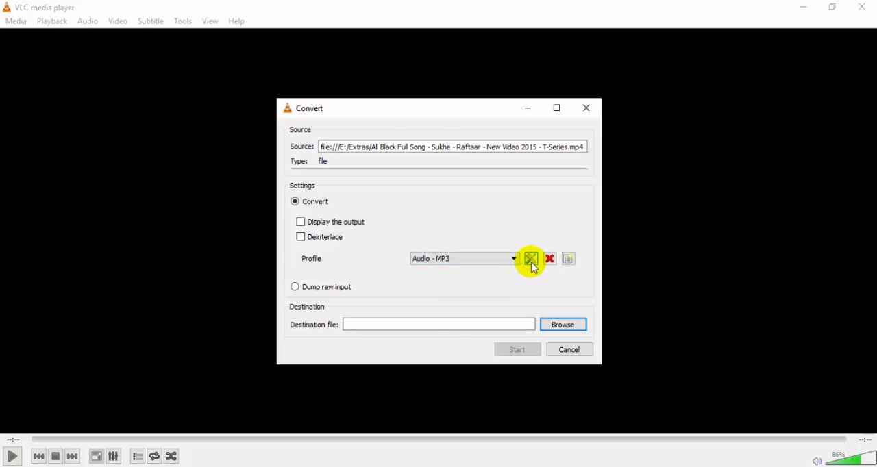
Step: Change the Audio - MP3 profile's audio codec bitrate to 120 kb/s and save it
left_click(531, 259)
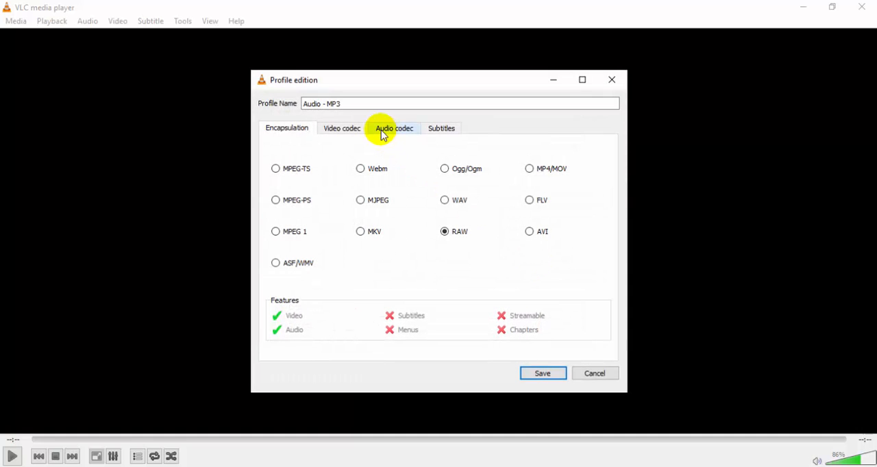
mouse_move(486, 128)
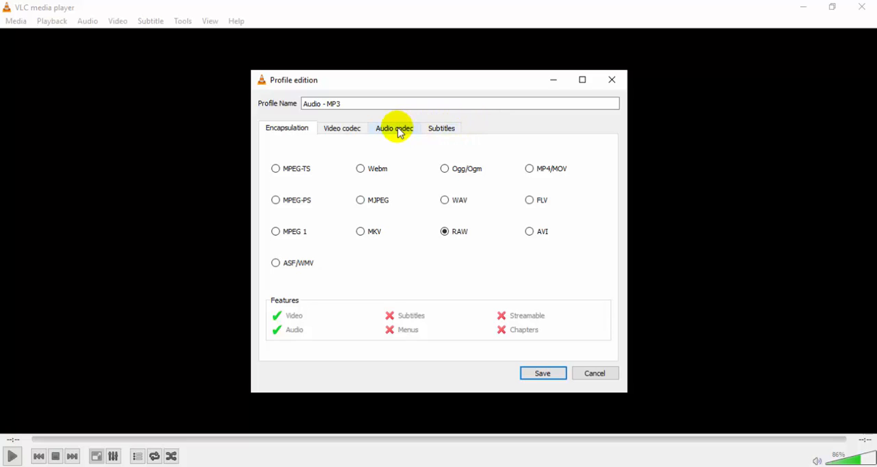
left_click(394, 128)
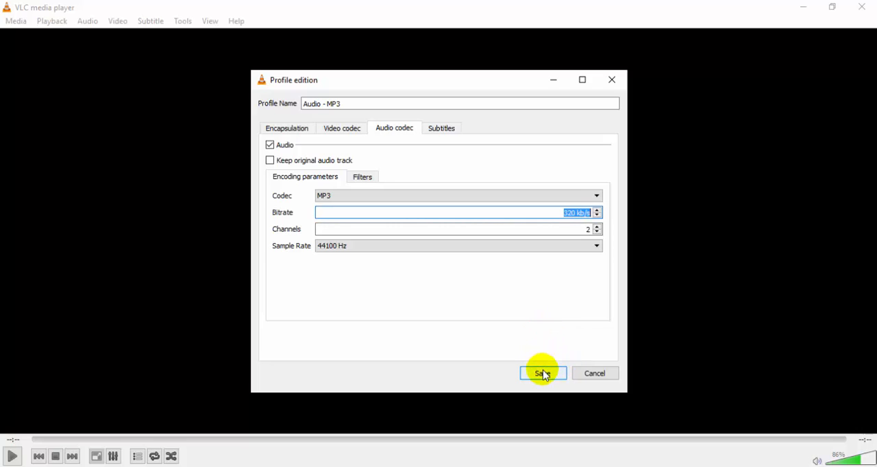
mouse_move(546, 255)
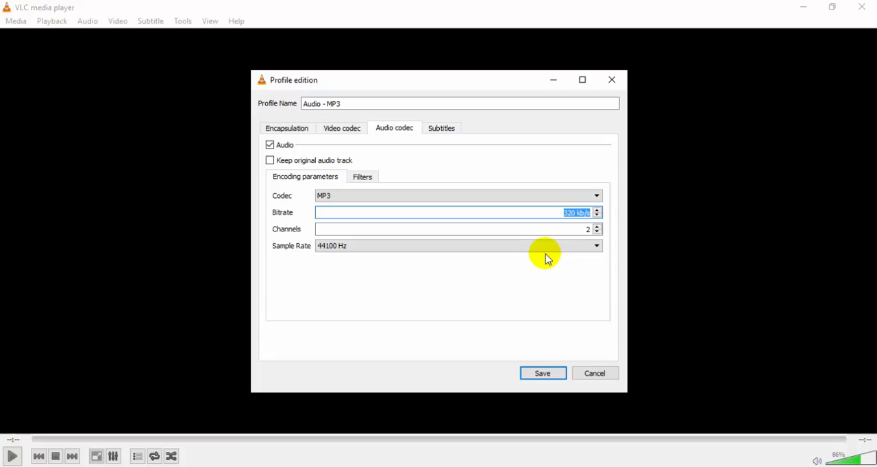
type("1")
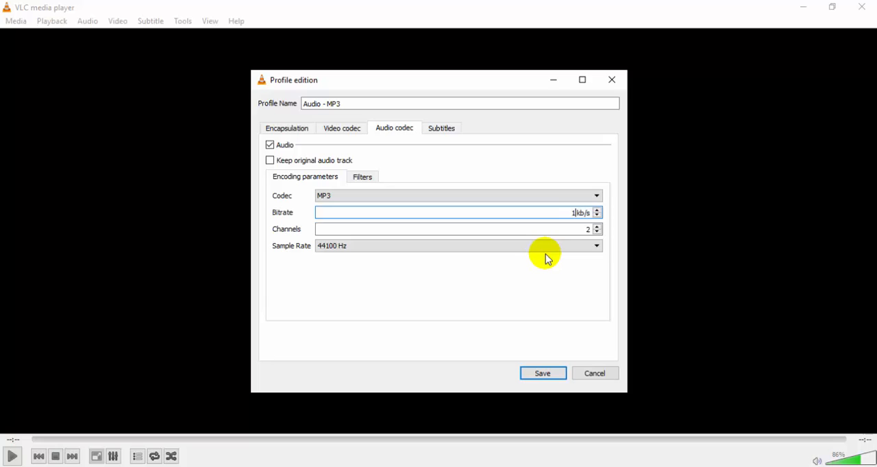
type("20")
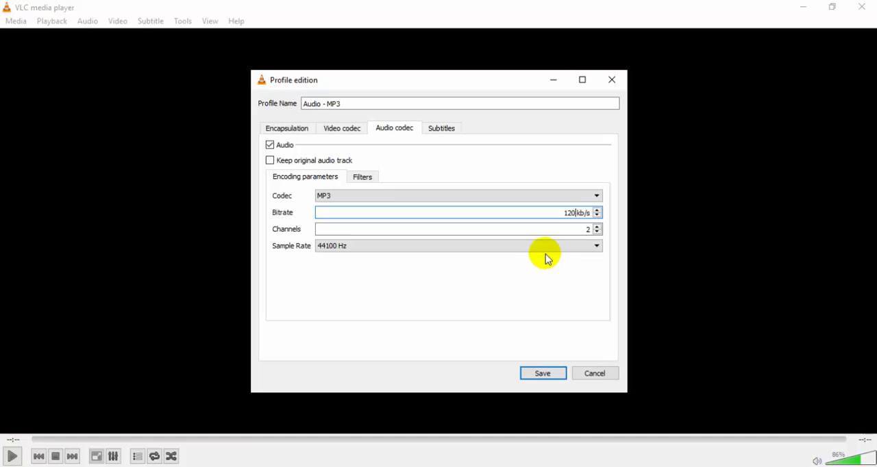
left_click(541, 372)
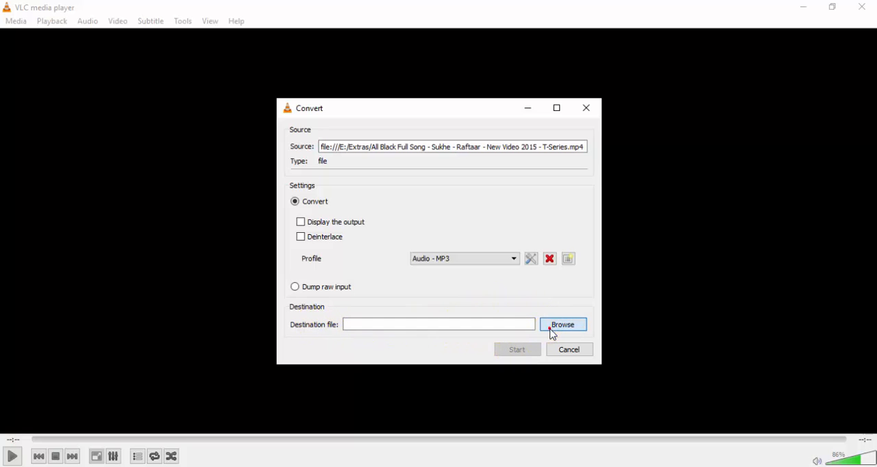
Step: Set the destination file to audio.mp3 in E:\Extras with Save as type All (*.*)
left_click(562, 324)
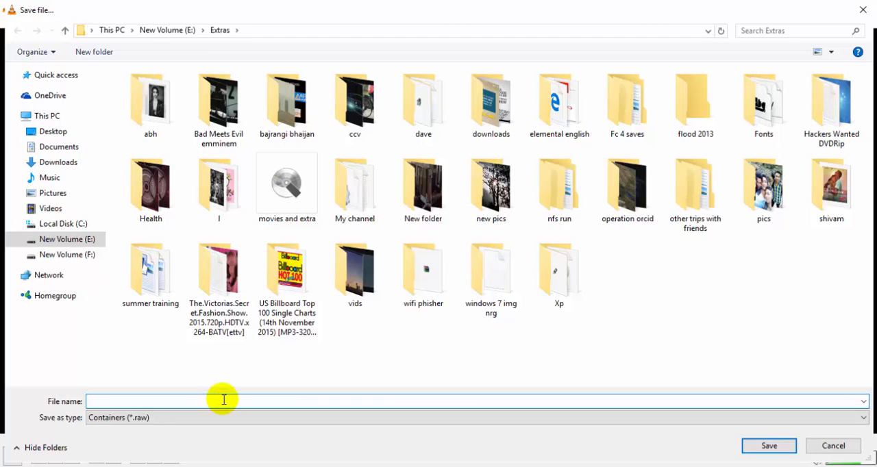
type("audio.m")
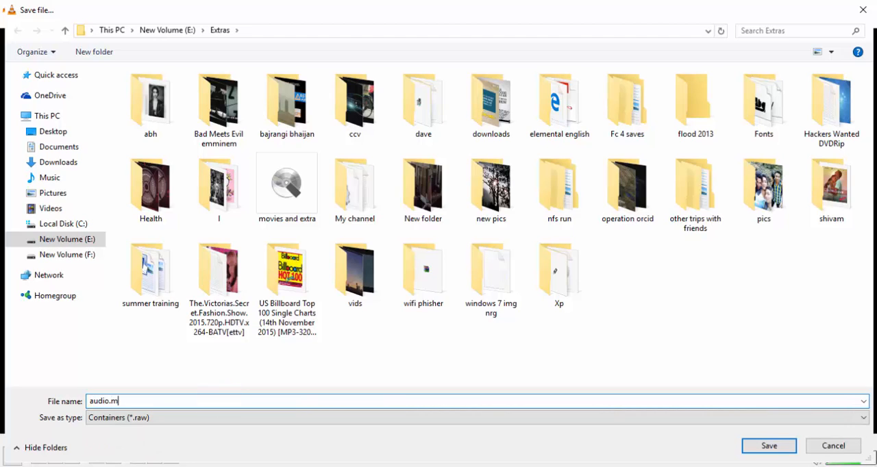
type("p3")
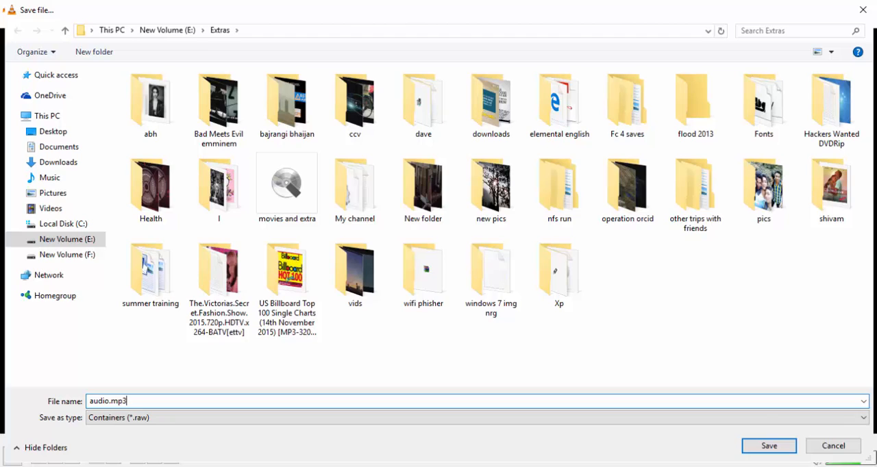
double_click(118, 400)
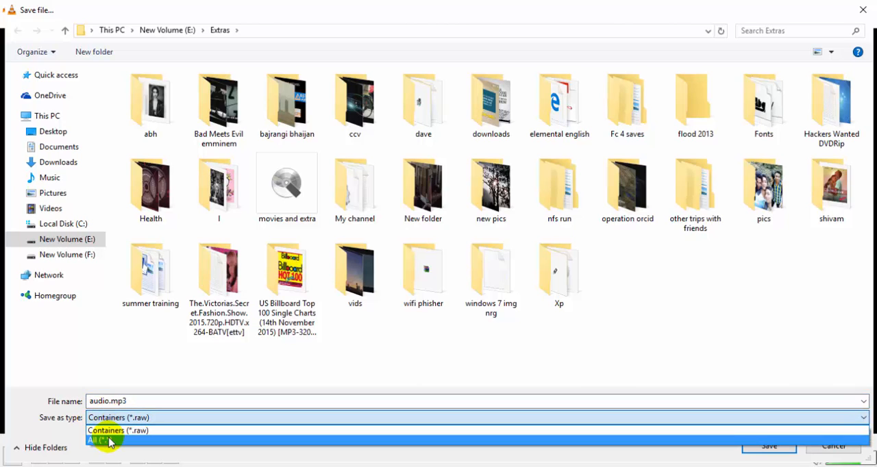
left_click(101, 440)
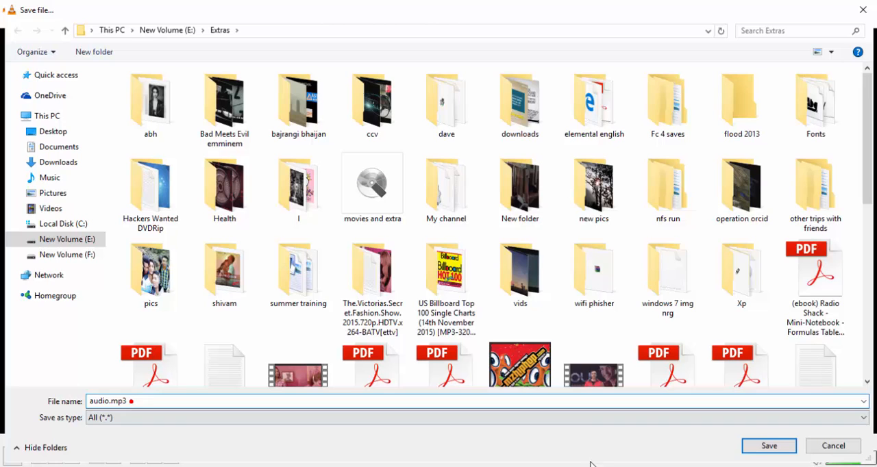
left_click(768, 445)
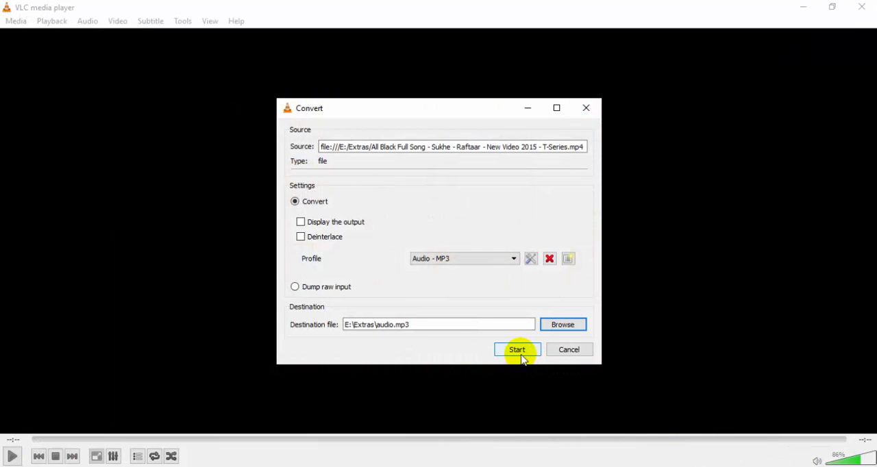
Step: Start converting the video to audio.mp3 and minimize VLC
left_click(516, 350)
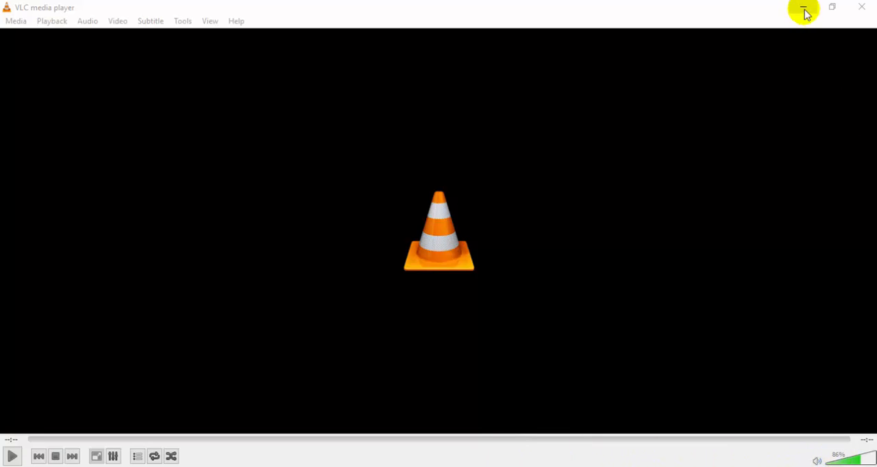
left_click(803, 8)
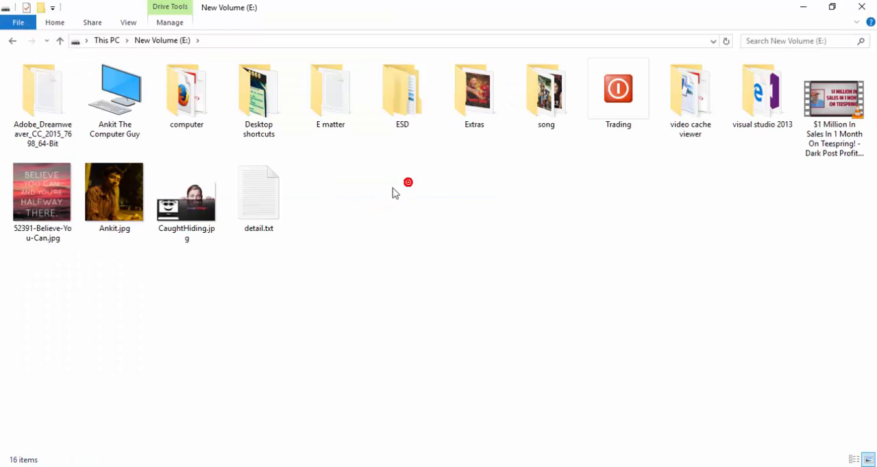
mouse_move(589, 149)
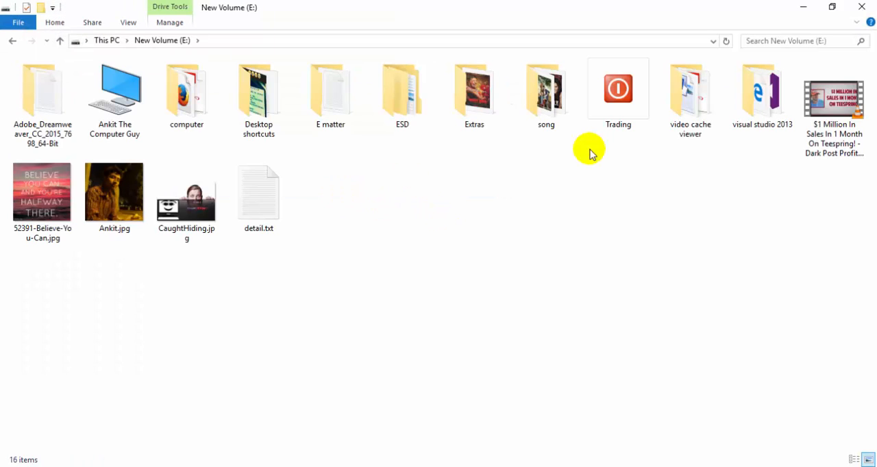
Step: Play audio.mp3 from the Extras folder to verify it, then close the player
double_click(473, 88)
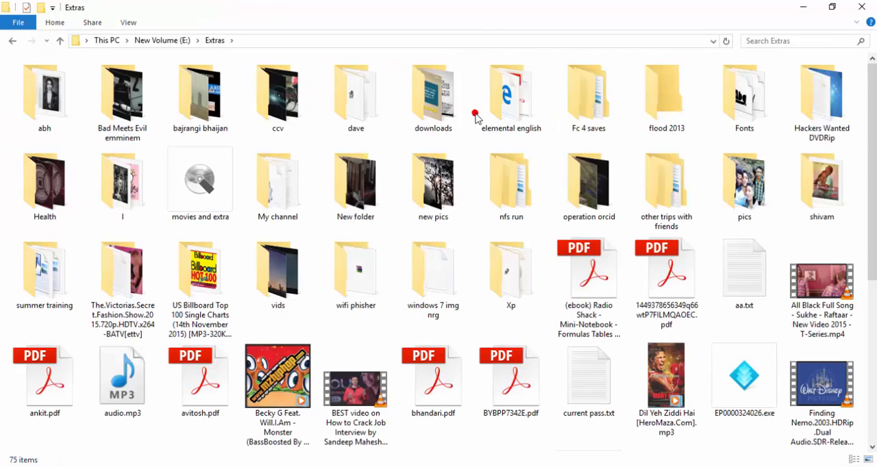
left_click(122, 375)
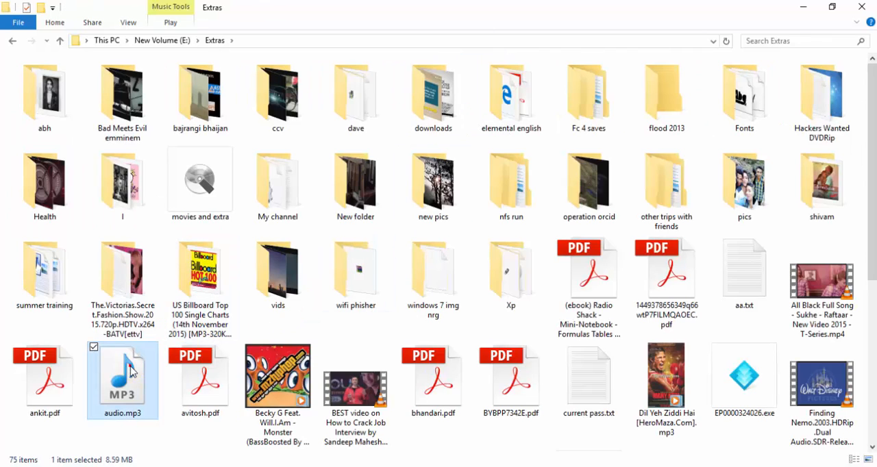
mouse_move(121, 380)
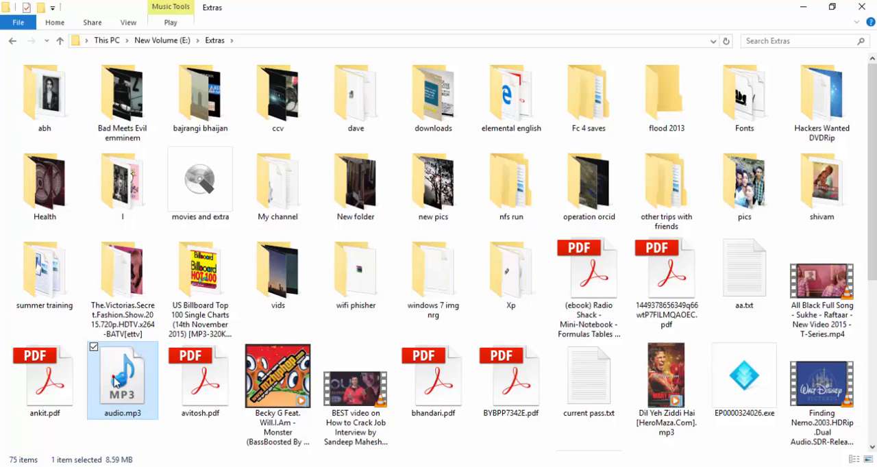
double_click(122, 377)
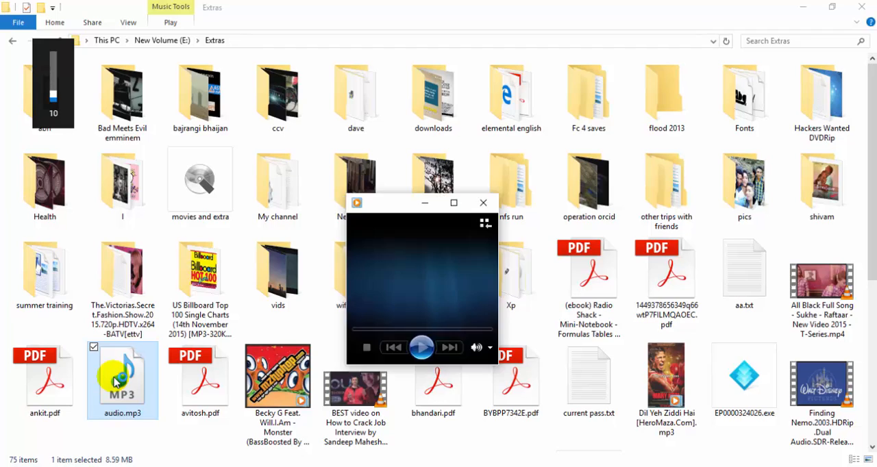
left_click(421, 347)
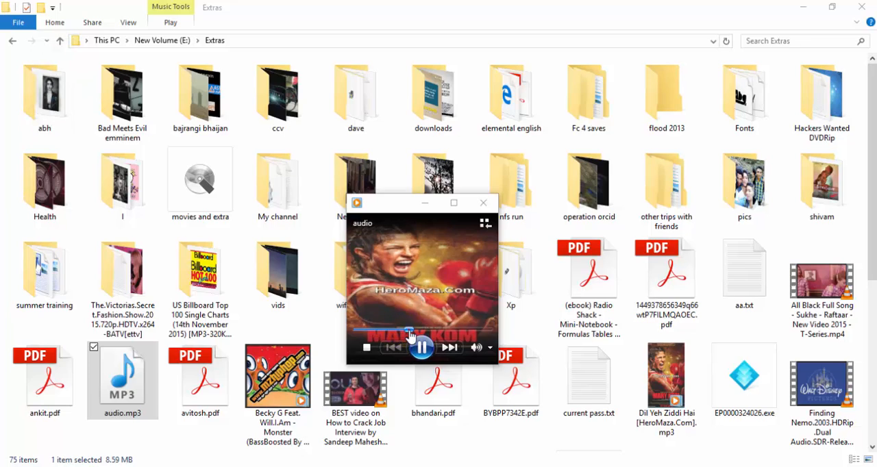
mouse_move(483, 203)
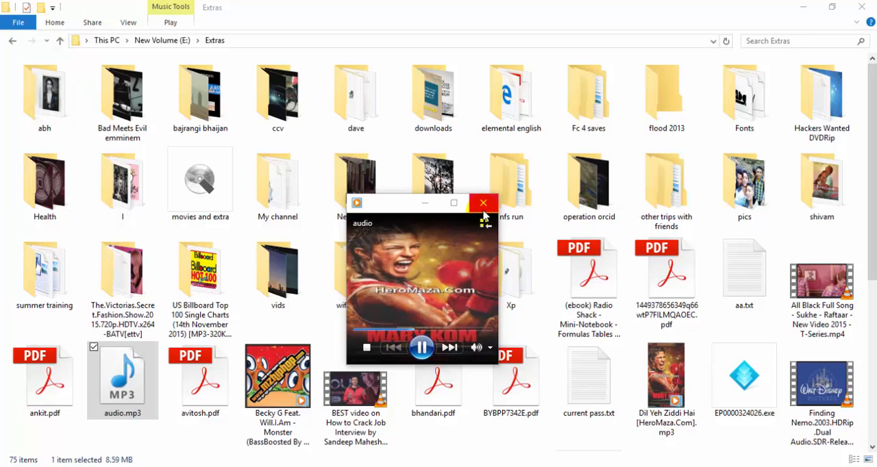
left_click(483, 202)
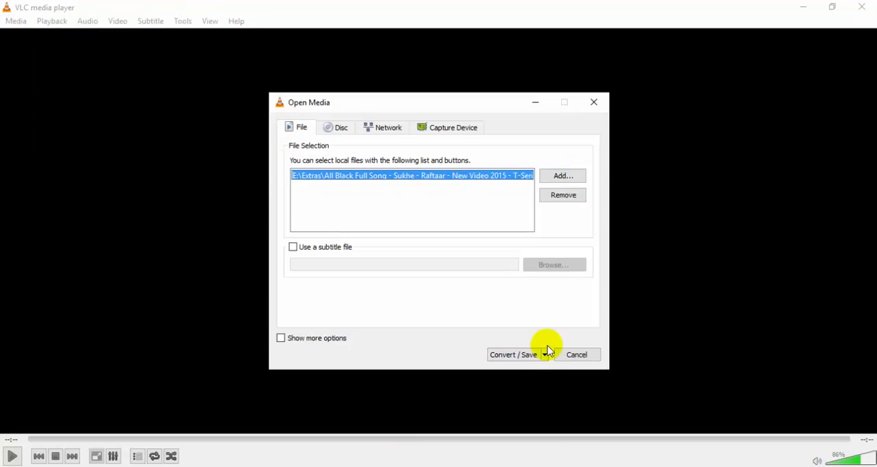
Step: Re-save the Audio - MP3 profile and begin naming the second output mp32.mp3
left_click(513, 354)
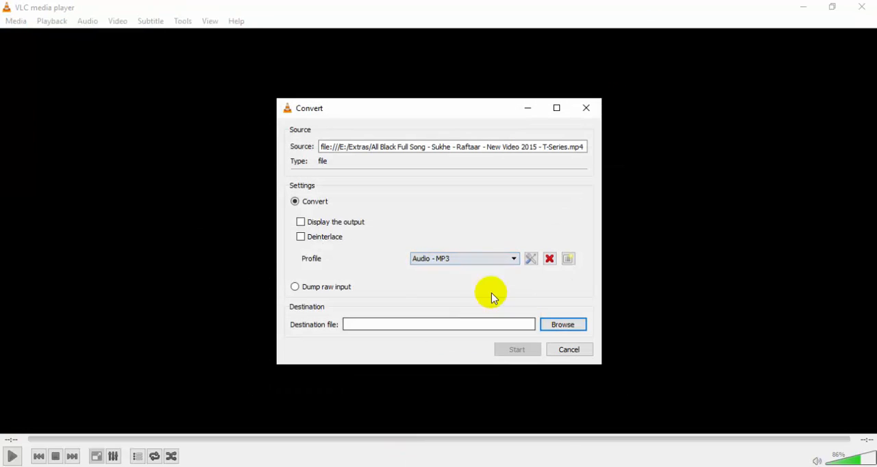
left_click(530, 258)
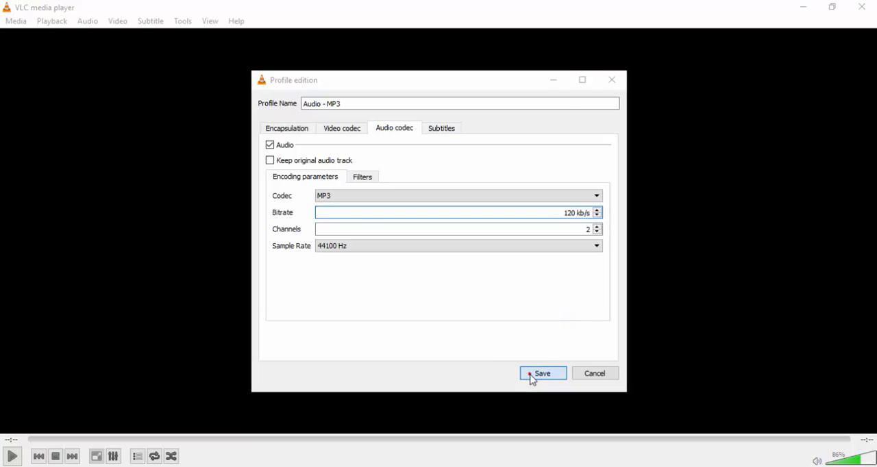
left_click(542, 374)
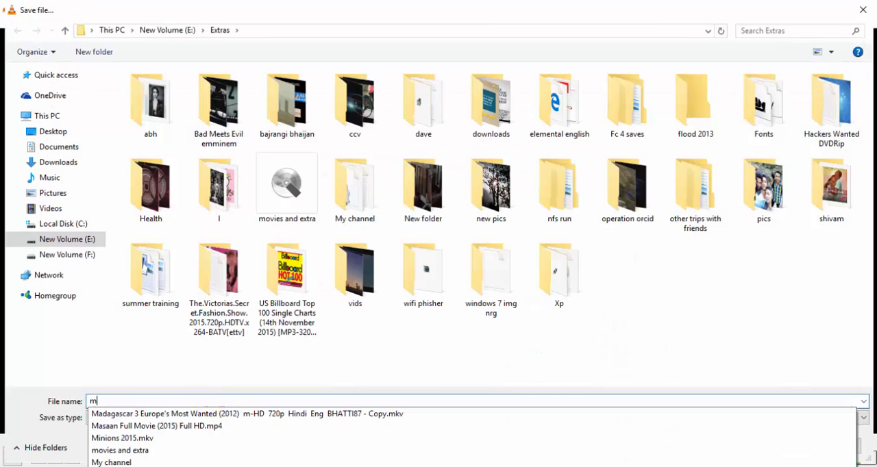
type("p32.mp")
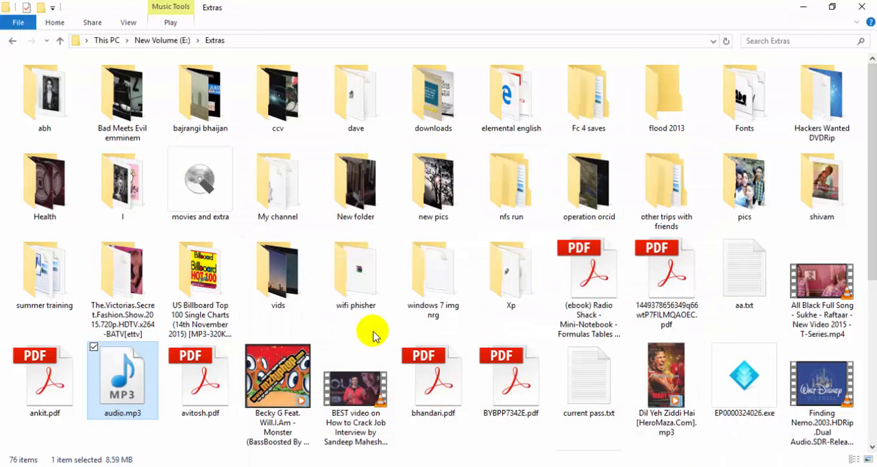
scroll("down", 3)
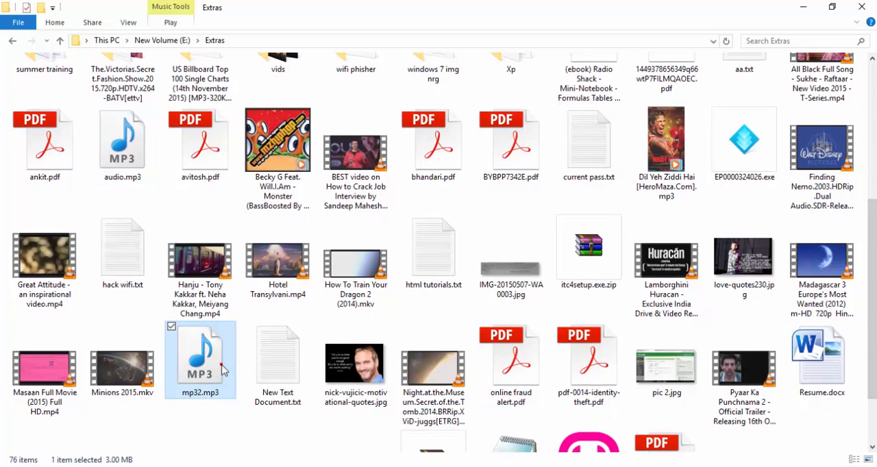
mouse_move(218, 360)
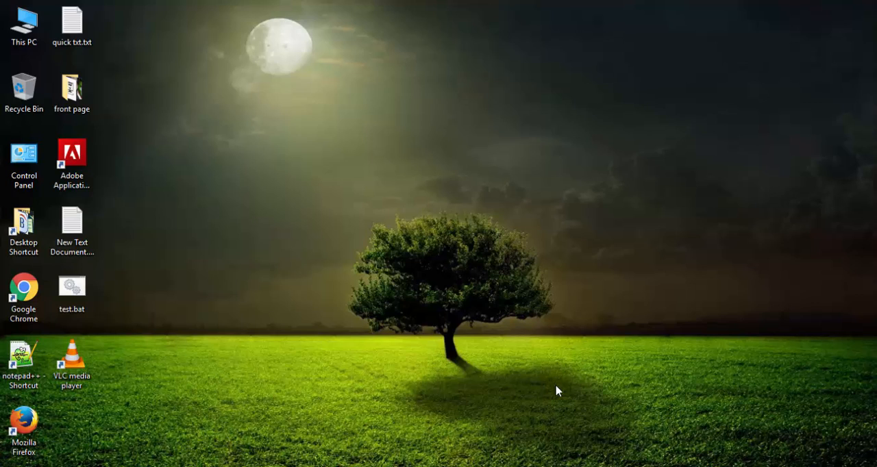
mouse_move(395, 241)
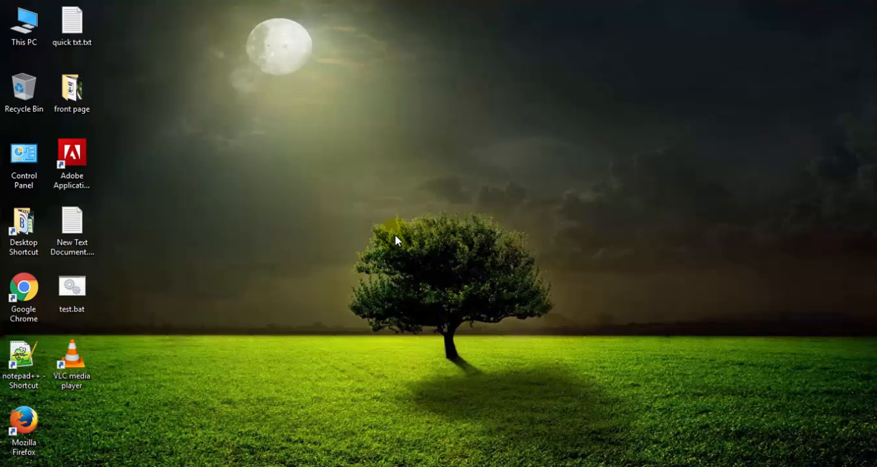